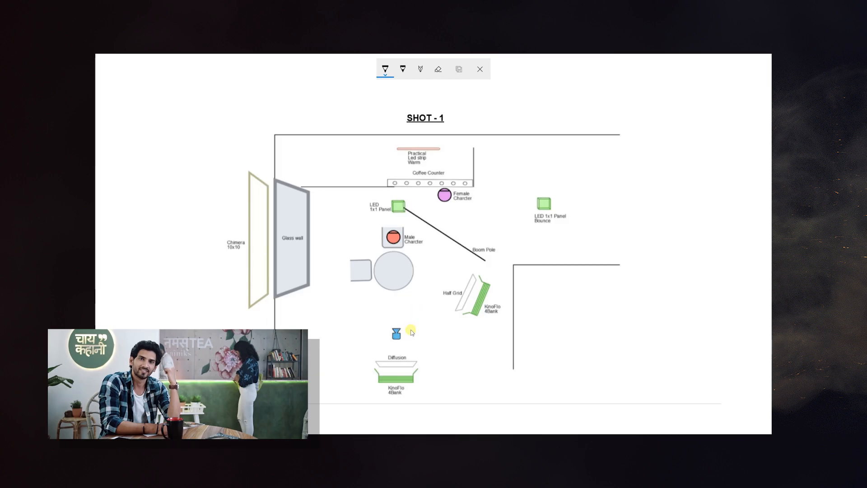
# Sketch a sun with rays shining through the glass wall on the Shot 1 plan.
pyautogui.moveTo(401, 331); pyautogui.dragTo(432, 332)
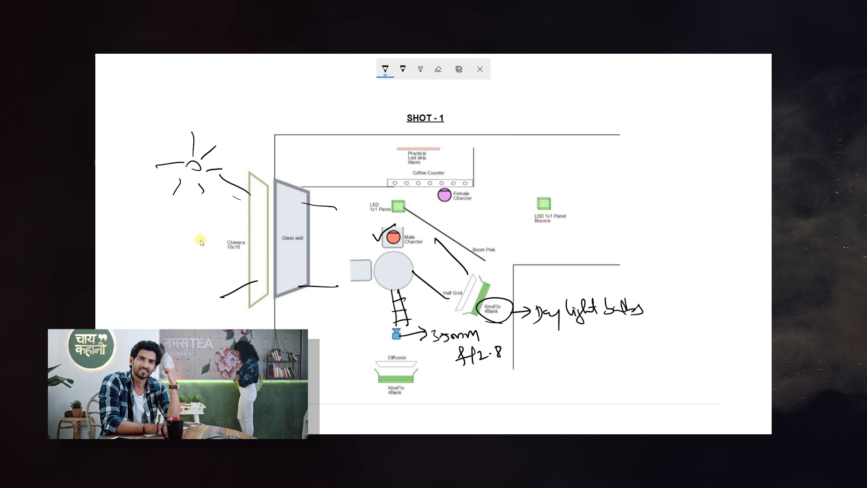
pyautogui.moveTo(173, 230)
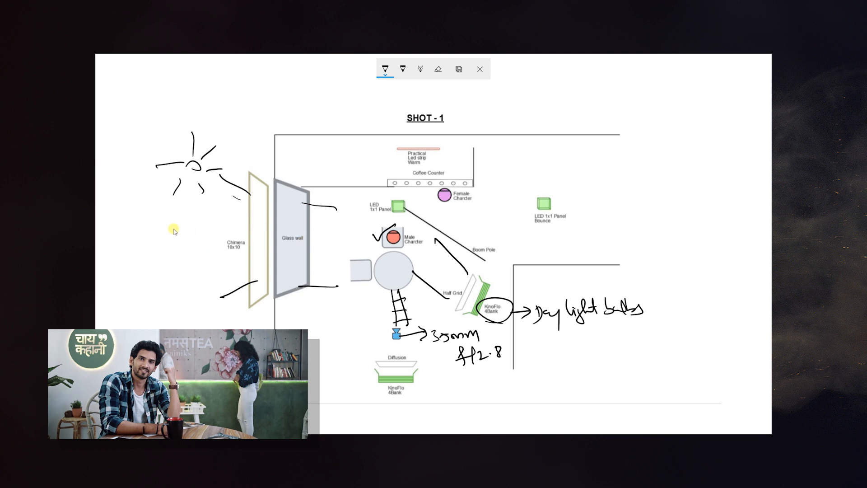
pyautogui.moveTo(193, 238)
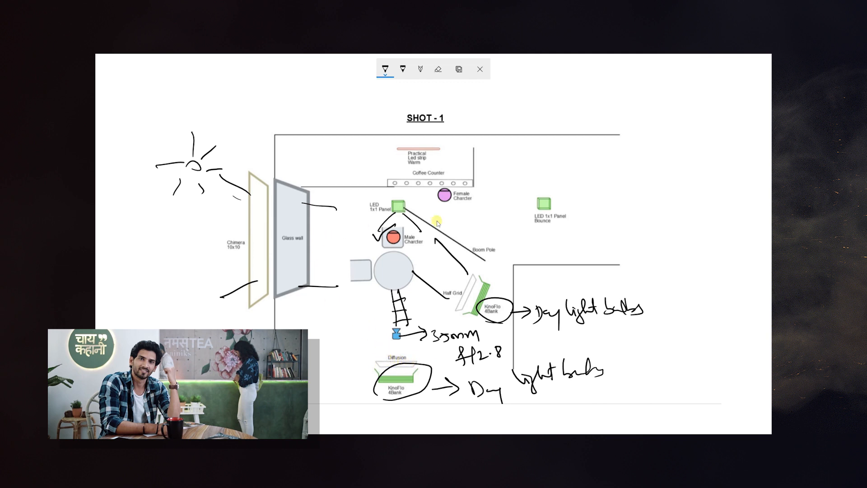
pyautogui.moveTo(375, 256)
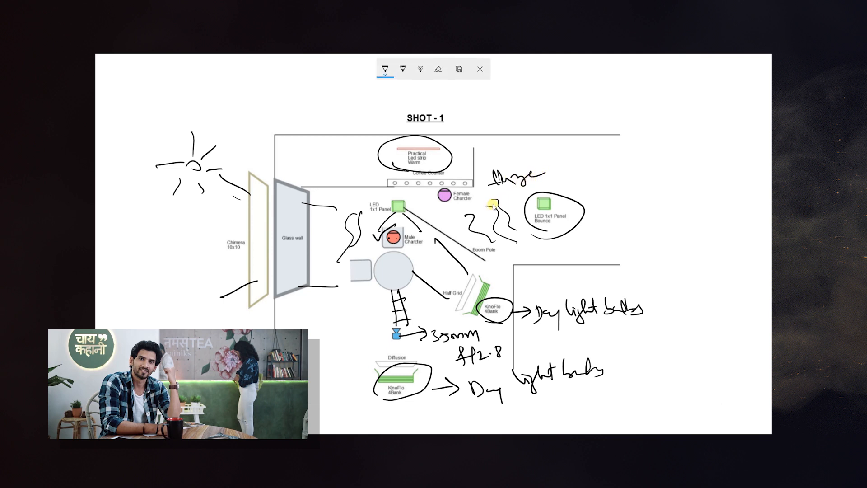
pyautogui.moveTo(461, 221)
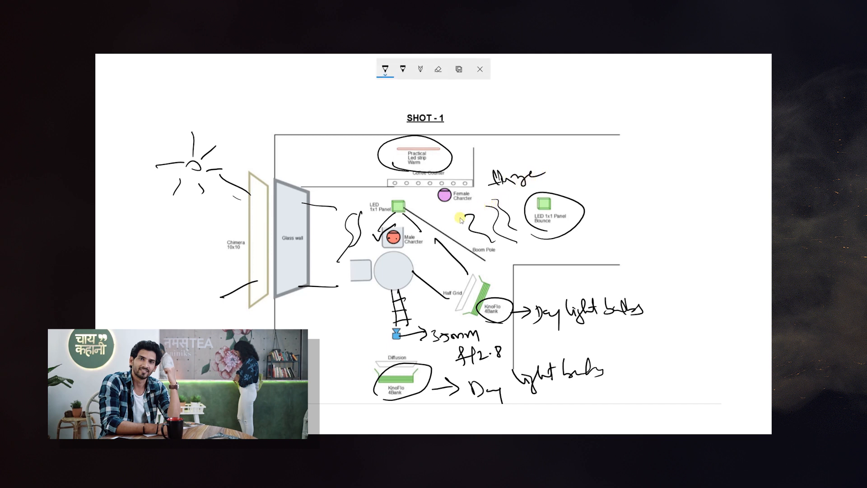
pyautogui.moveTo(481, 219)
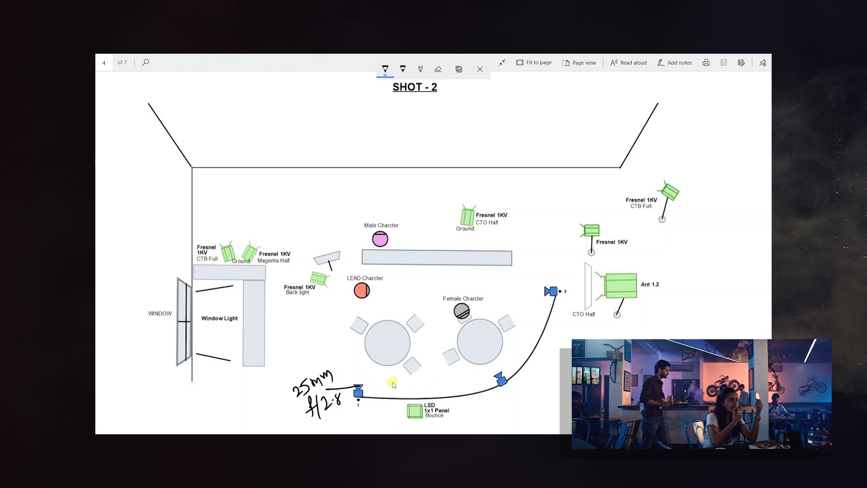
pyautogui.moveTo(385, 390)
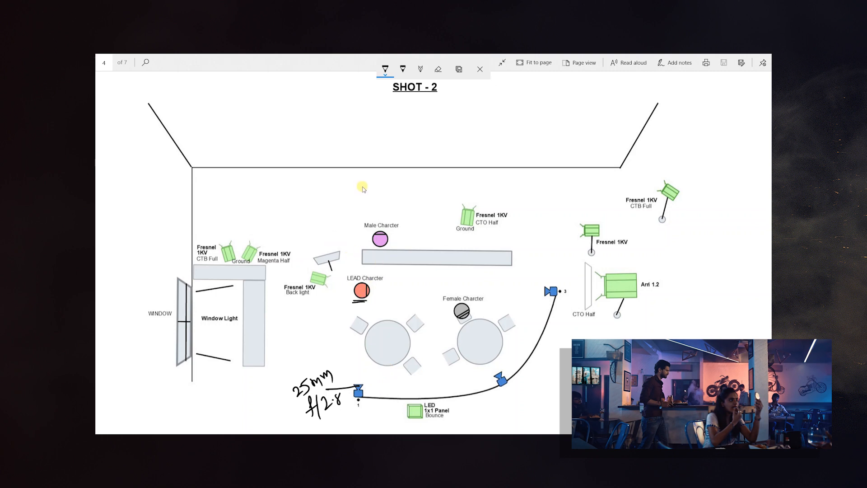
pyautogui.moveTo(314, 205)
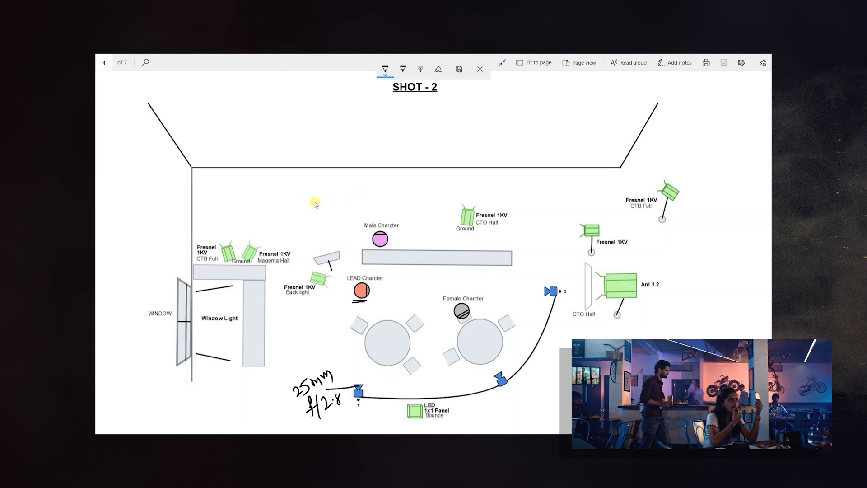
pyautogui.moveTo(507, 229)
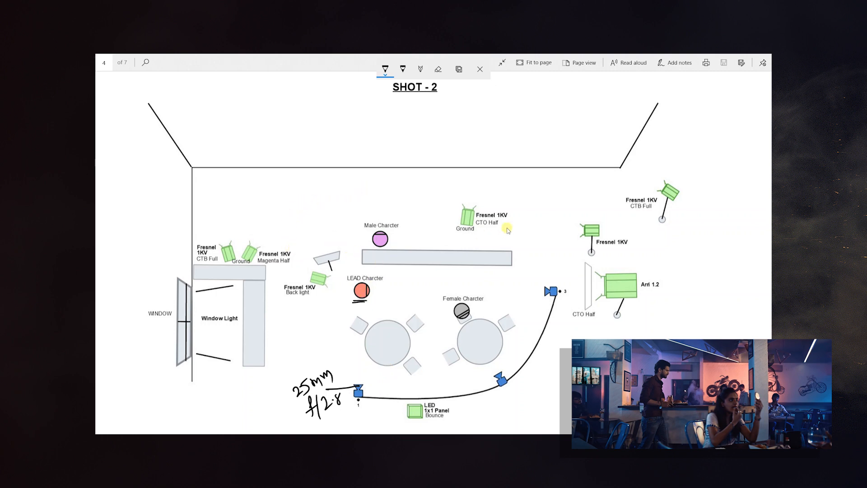
pyautogui.moveTo(623, 222)
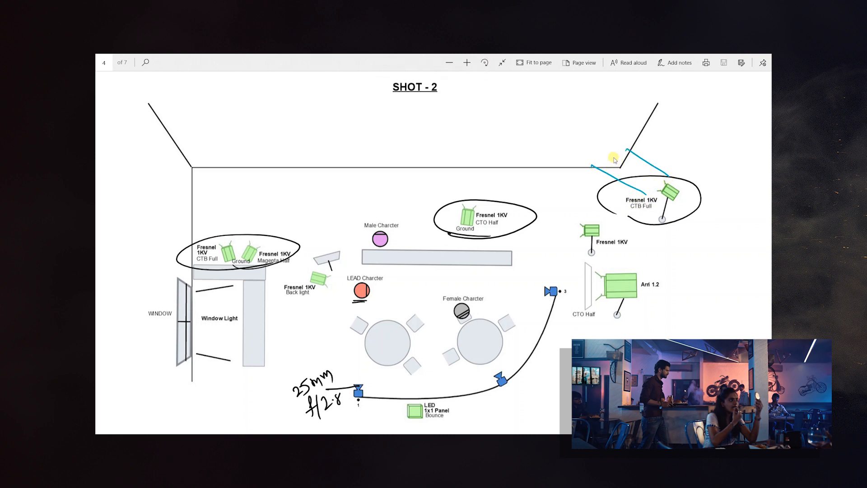
# Scribble a coloured beam from a Fresnel fixture on the Shot 2 plan.
pyautogui.moveTo(597, 160); pyautogui.dragTo(624, 152)
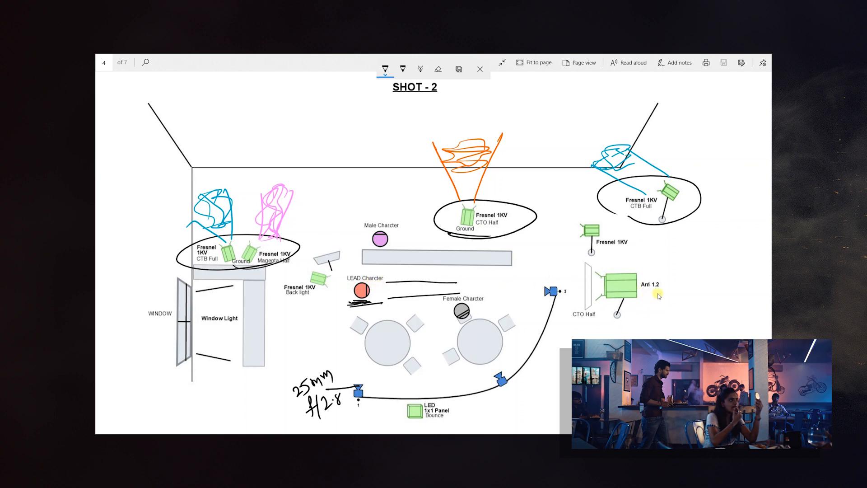
pyautogui.moveTo(588, 321)
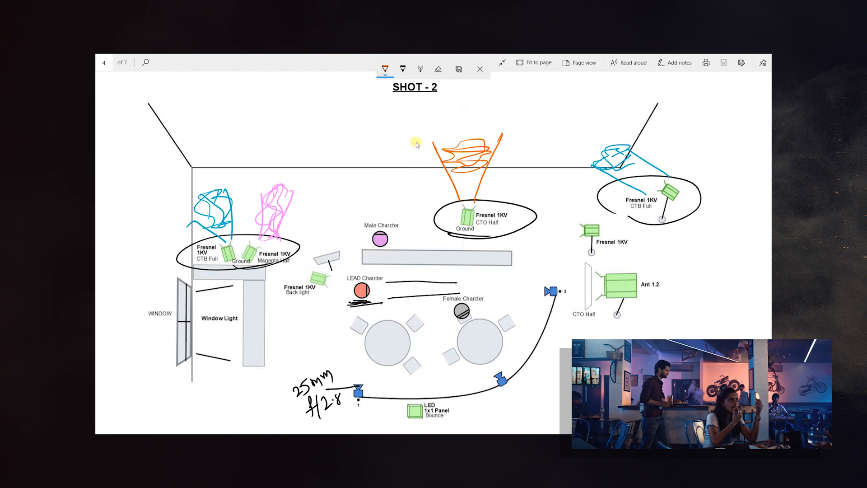
pyautogui.moveTo(597, 319)
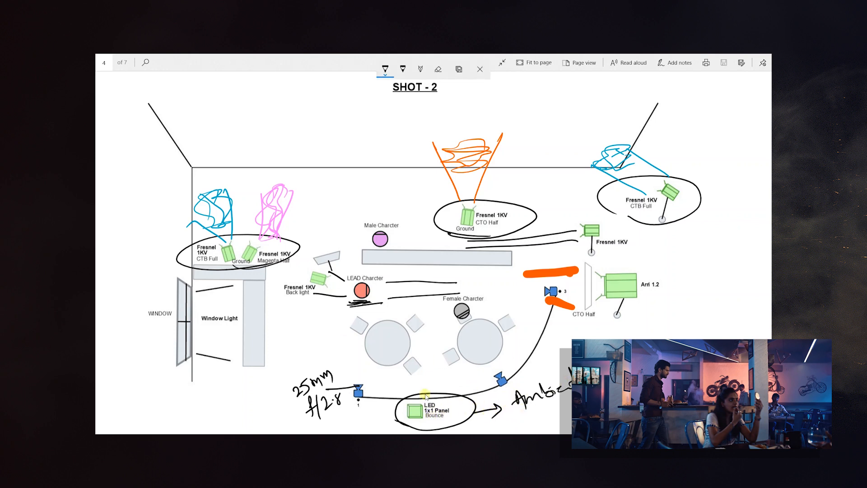
pyautogui.moveTo(473, 364)
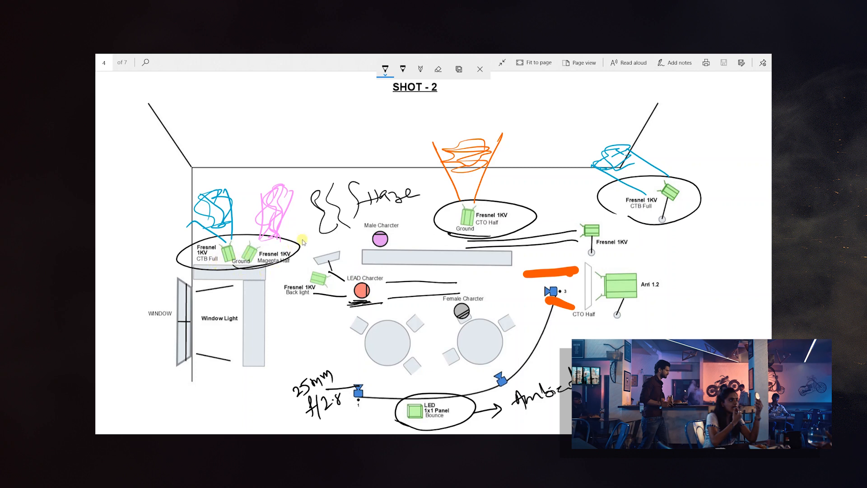
pyautogui.moveTo(422, 238)
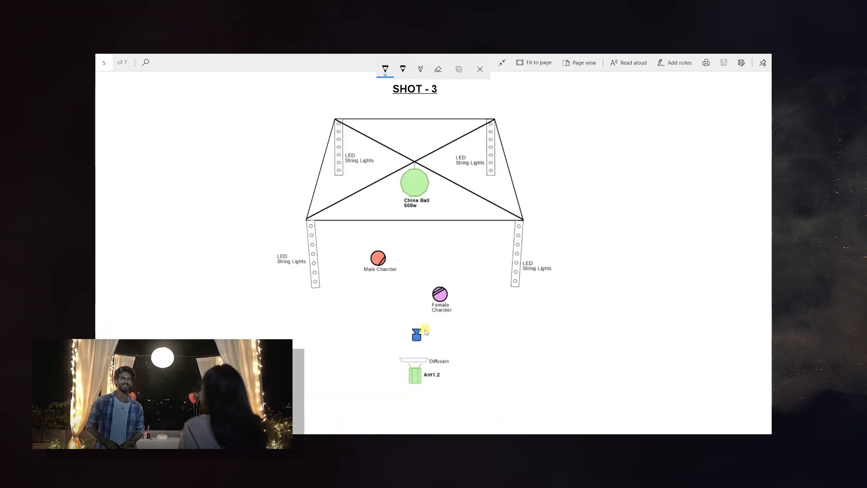
# Mark the camera with a 25mm f/2.8 note and underline the China Ball 500w on Shot 3.
pyautogui.moveTo(423, 331); pyautogui.dragTo(481, 325)
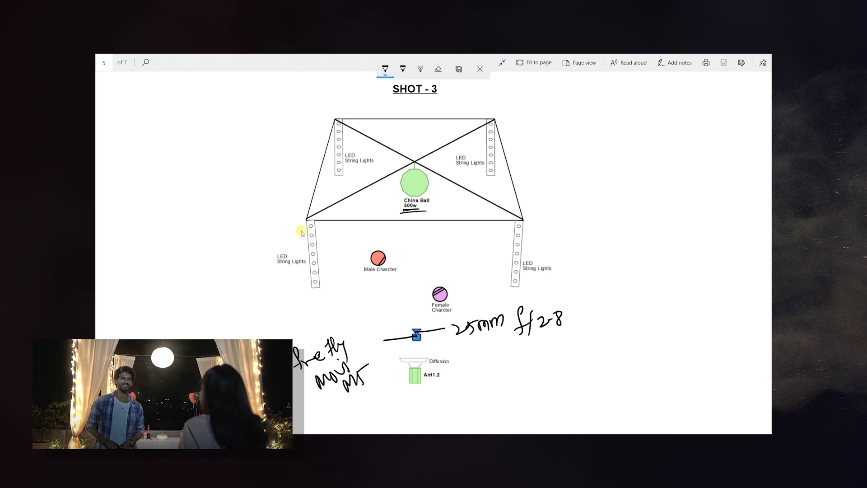
pyautogui.moveTo(310, 213); pyautogui.dragTo(314, 303)
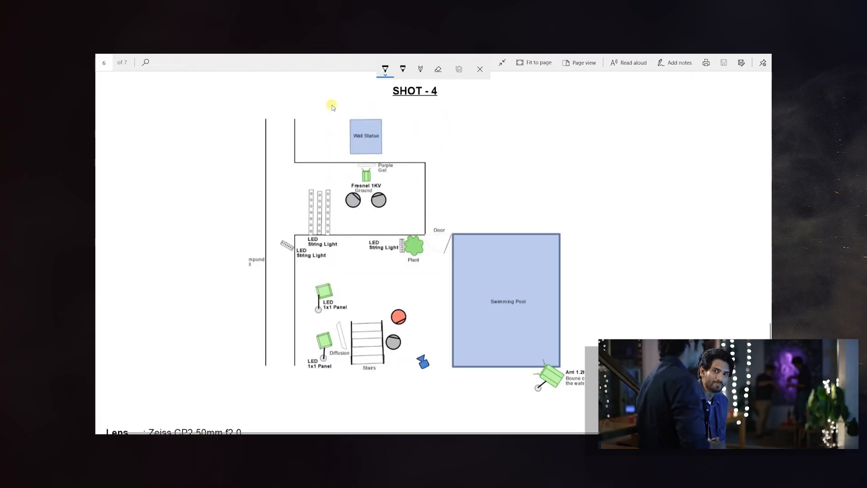
pyautogui.moveTo(470, 178)
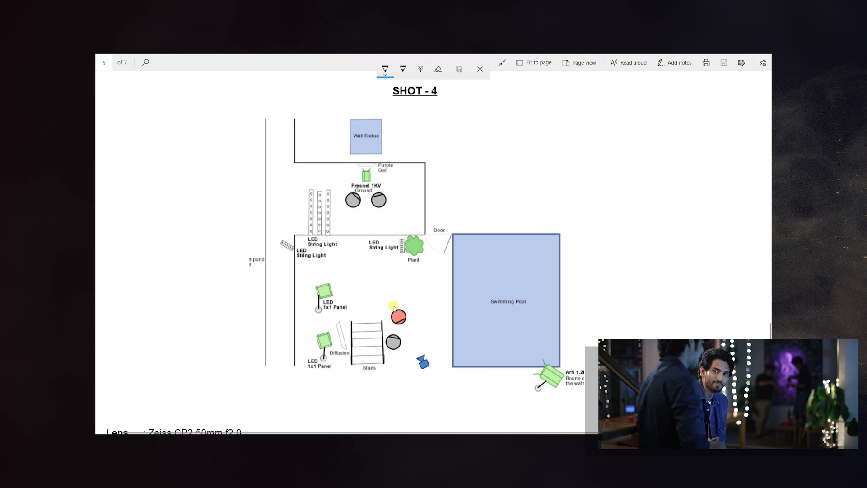
# Draw an arrow toward the door, scribble red LED backlight on the character and note 50mm f/2.0.
pyautogui.moveTo(397, 315); pyautogui.dragTo(427, 290)
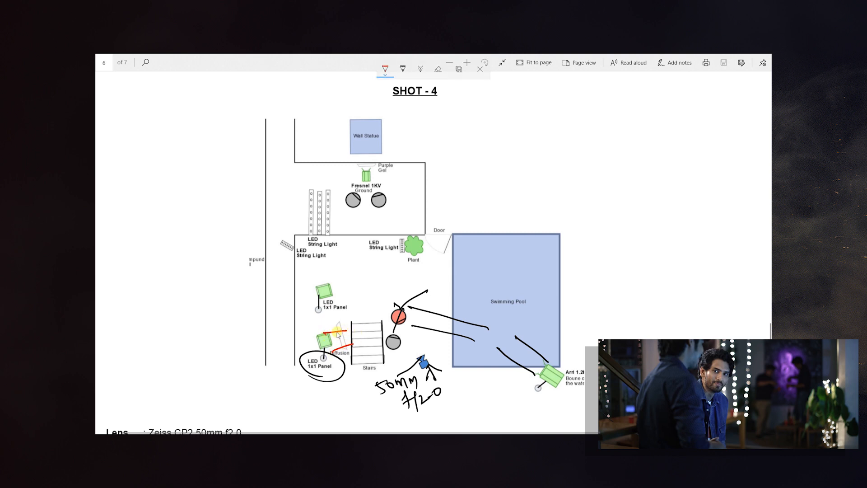
pyautogui.moveTo(336, 336); pyautogui.dragTo(387, 320)
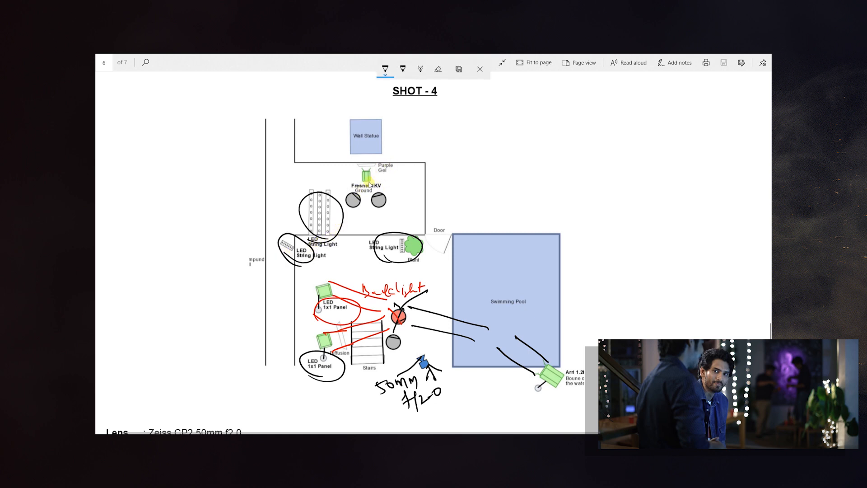
pyautogui.moveTo(344, 154); pyautogui.dragTo(387, 139)
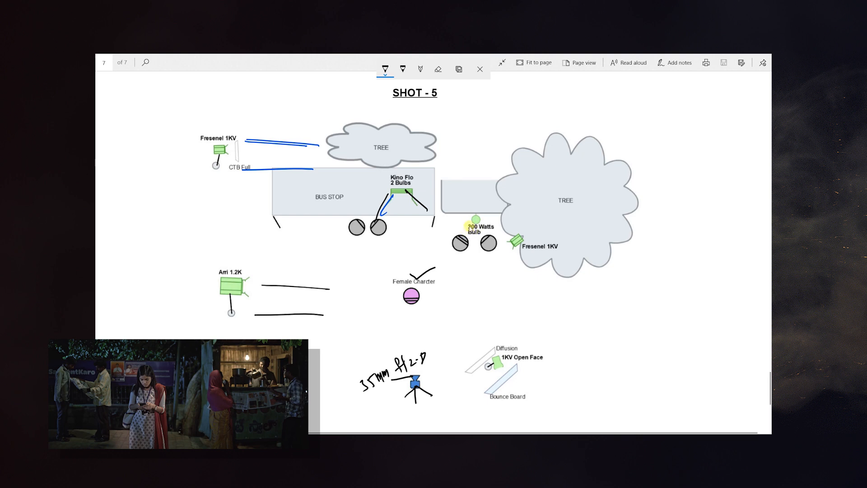
# Scribble orange spill around the 200W bulb and handwrite a note beside the 35mm f/2.8 label.
pyautogui.moveTo(454, 232); pyautogui.dragTo(495, 213)
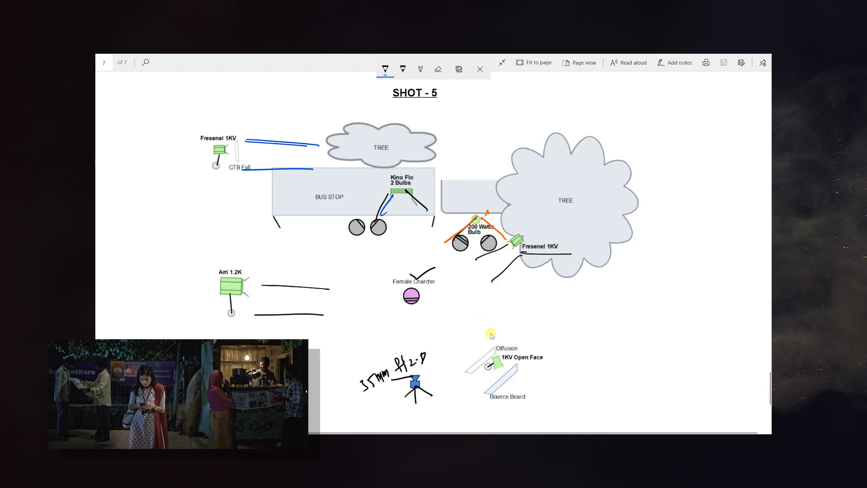
pyautogui.moveTo(525, 357)
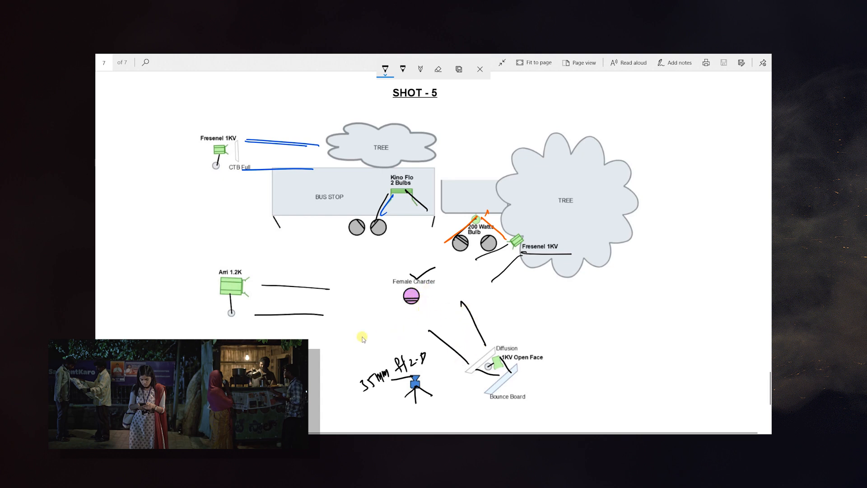
pyautogui.moveTo(343, 334); pyautogui.dragTo(393, 321)
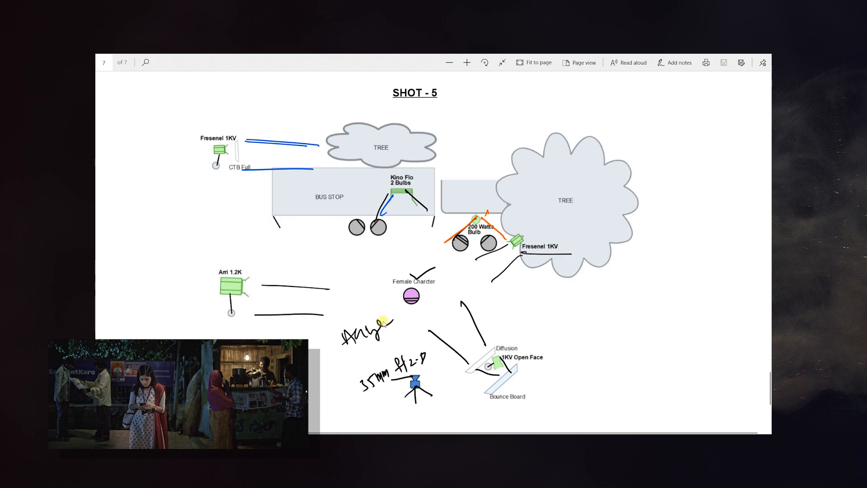